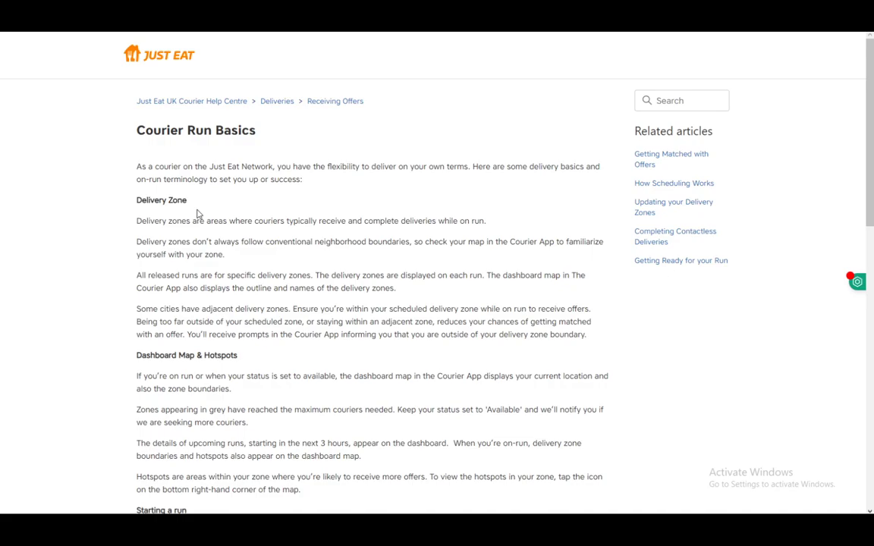
scroll(down, 3)
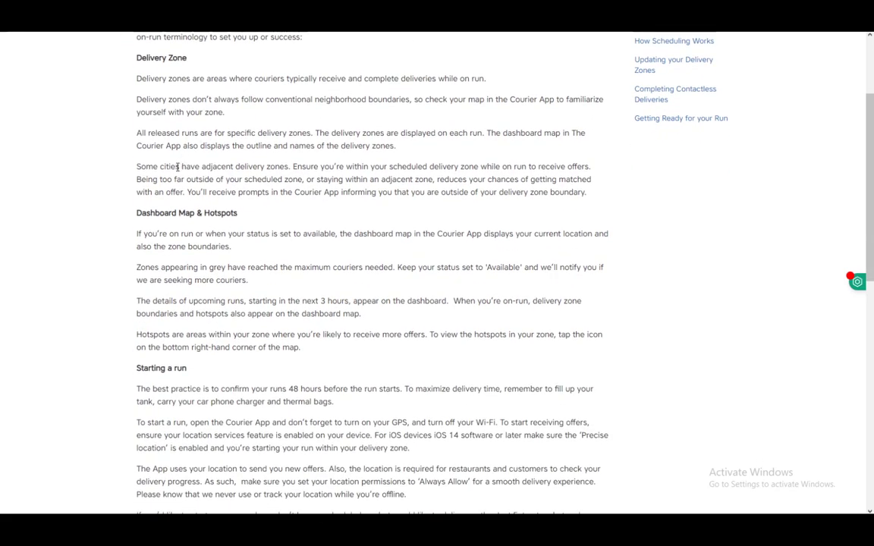
scroll(down, 3)
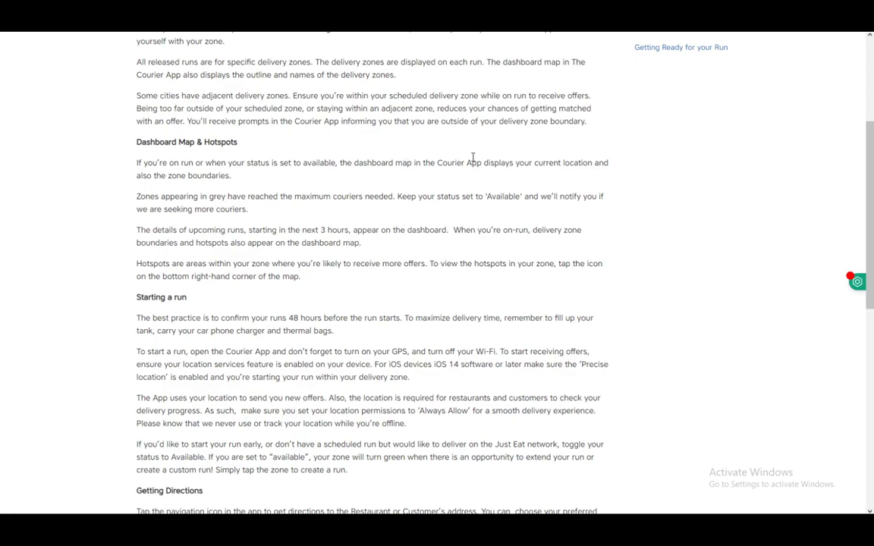
mouse_move(340, 134)
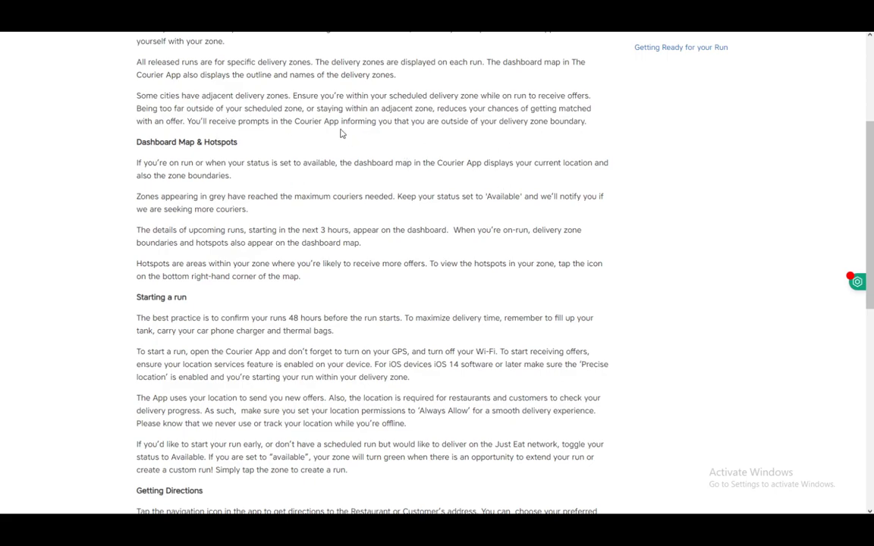
mouse_move(349, 179)
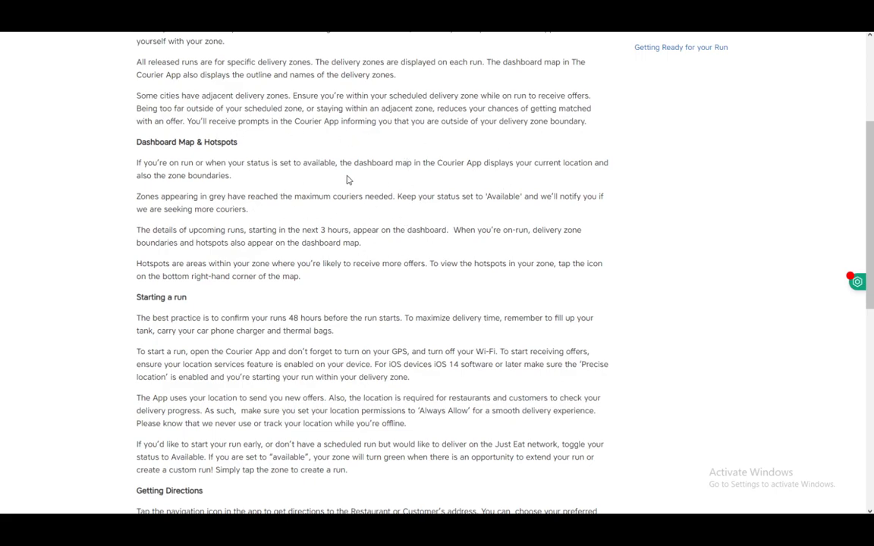
mouse_move(301, 188)
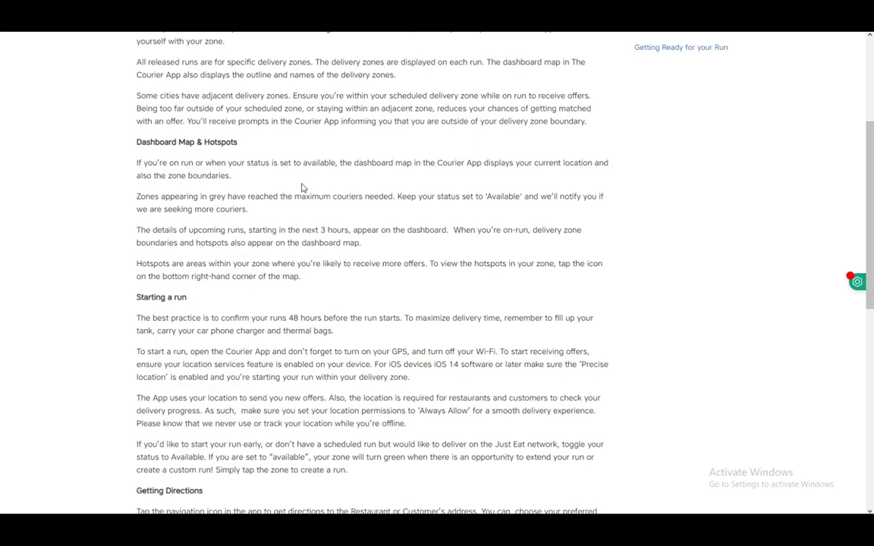
mouse_move(437, 200)
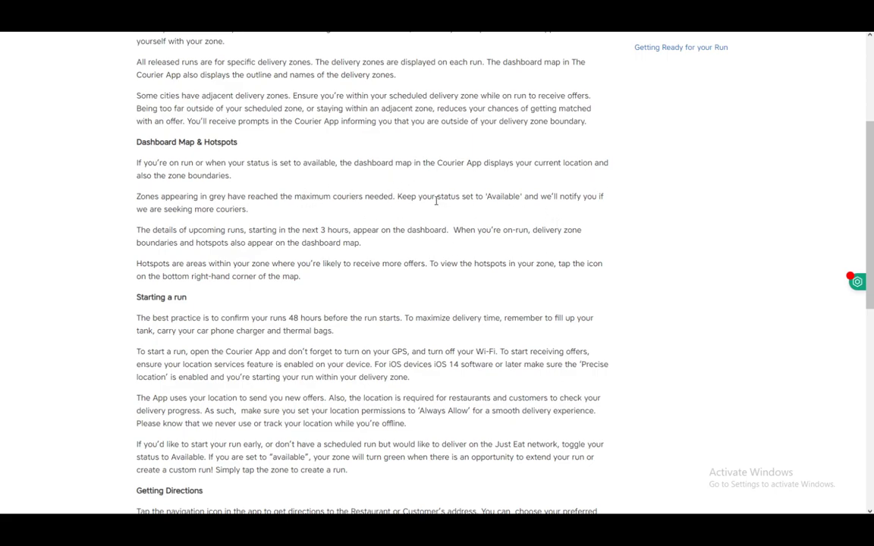
mouse_move(312, 106)
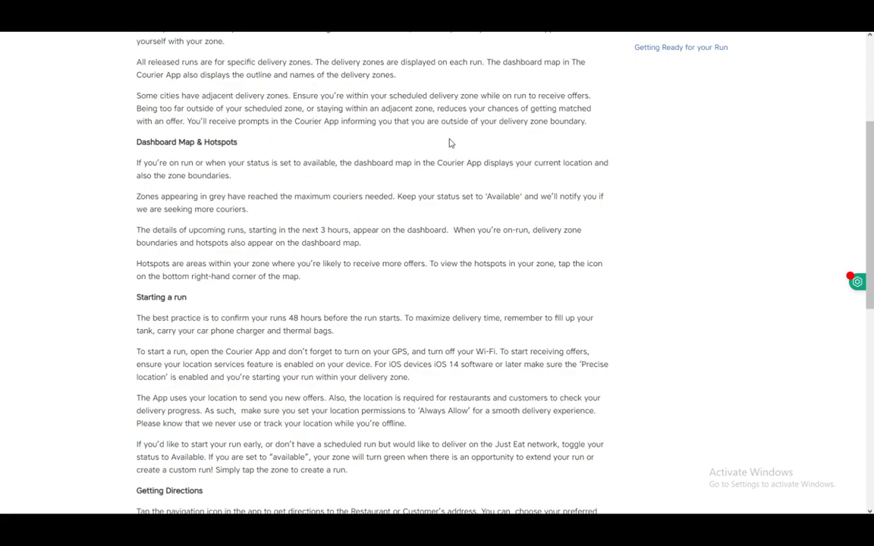
mouse_move(369, 253)
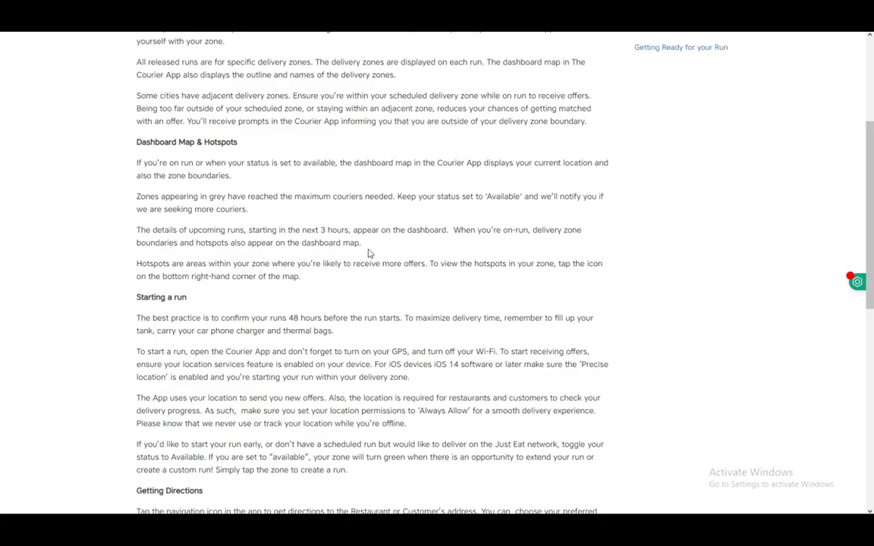
mouse_move(200, 231)
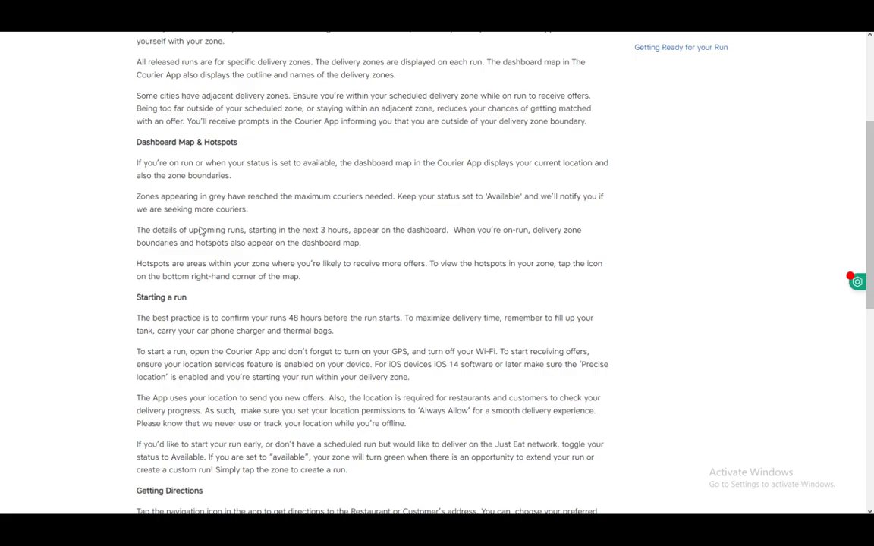
mouse_move(327, 227)
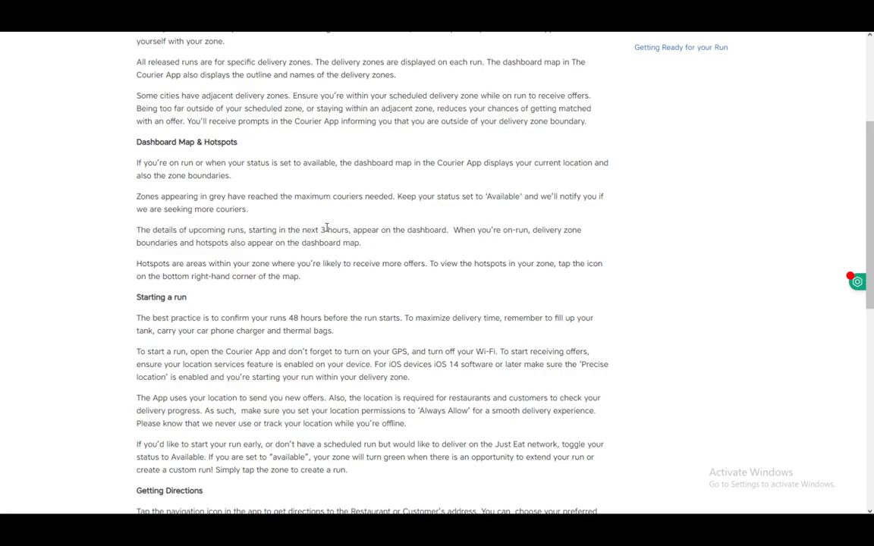
mouse_move(363, 238)
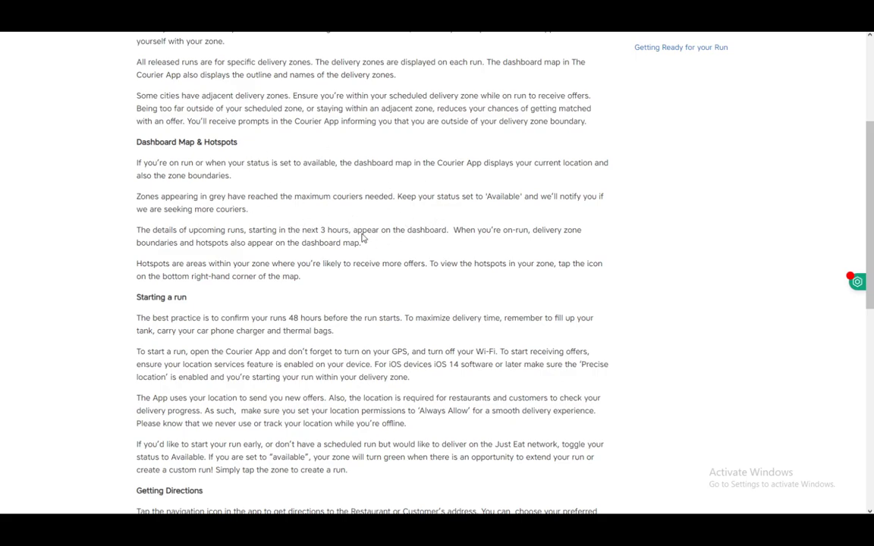
scroll(down, 3)
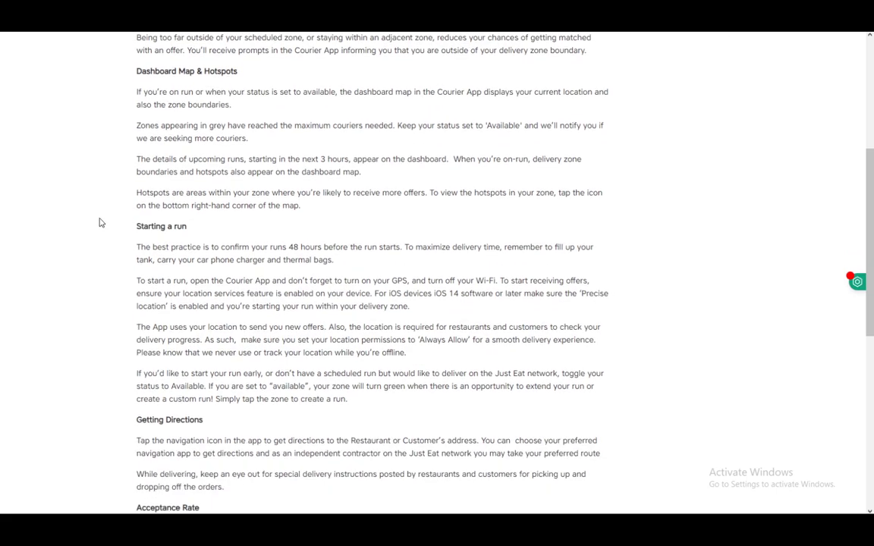
scroll(down, 3)
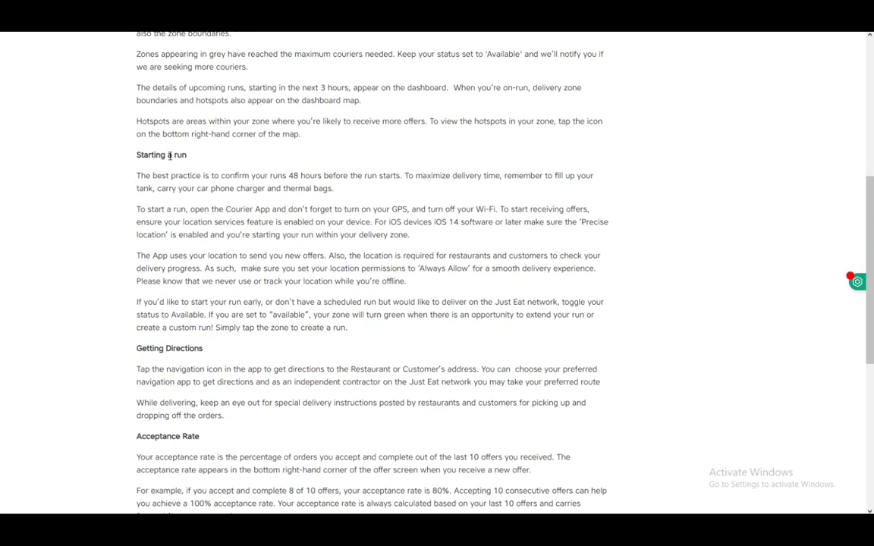
mouse_move(475, 118)
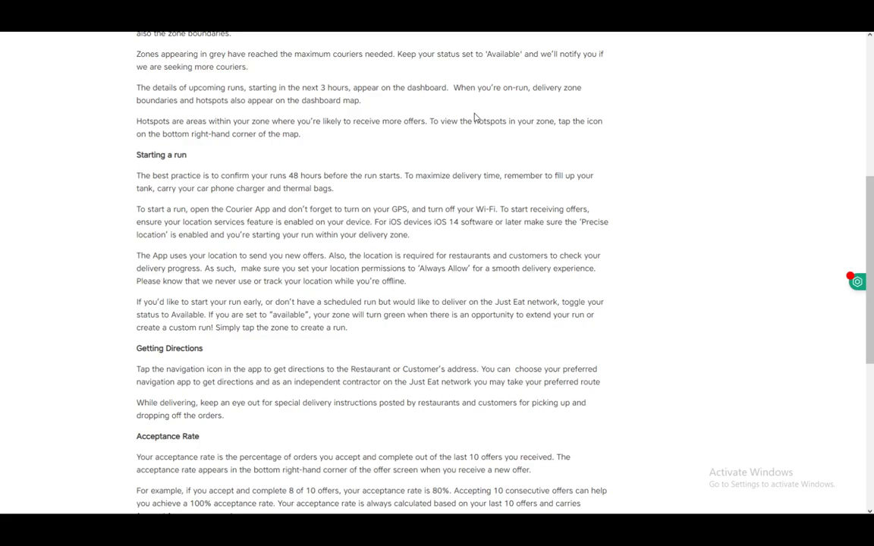
scroll(down, 3)
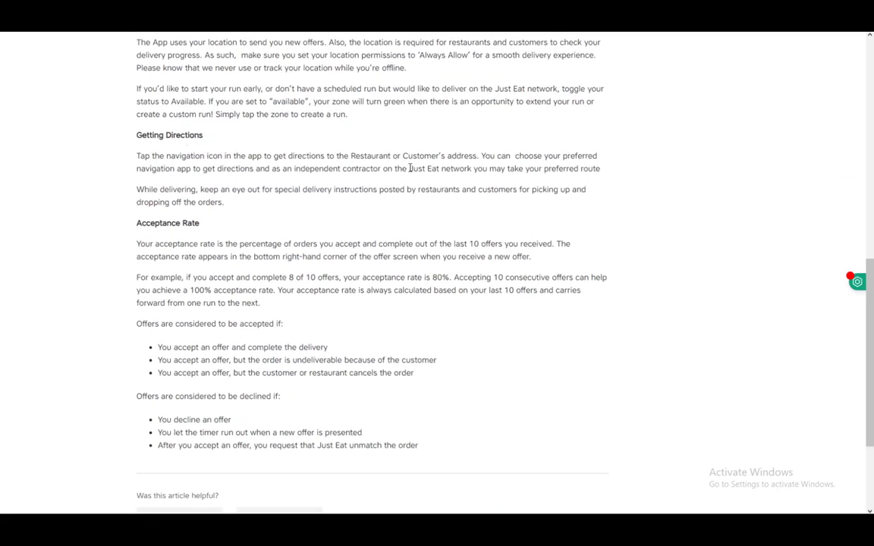
mouse_move(367, 179)
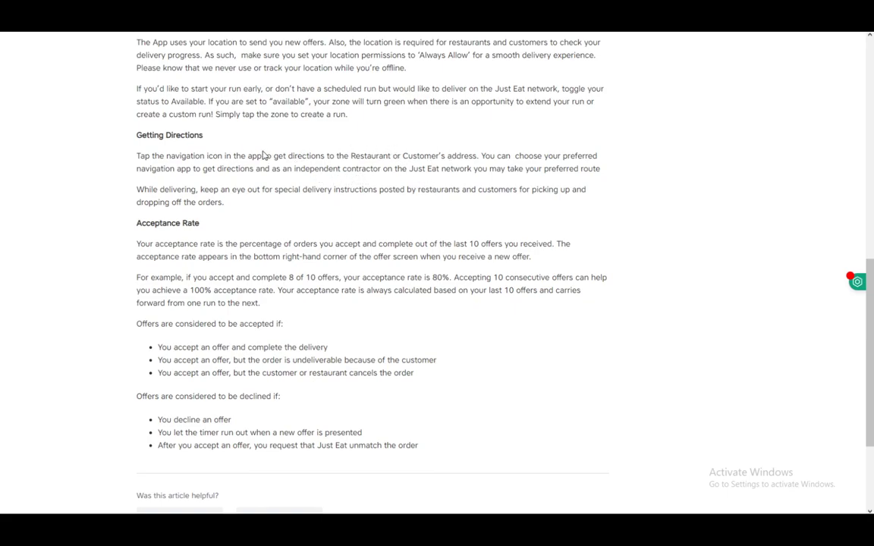
mouse_move(375, 151)
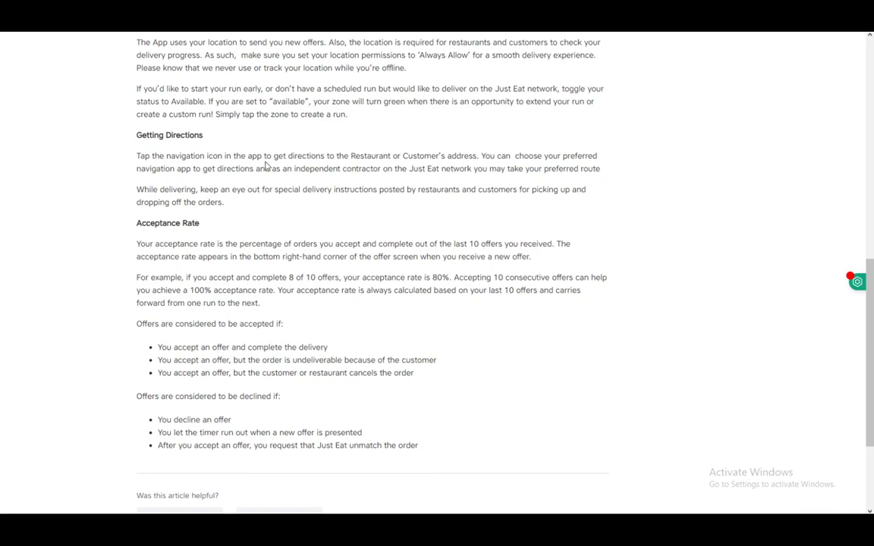
mouse_move(264, 255)
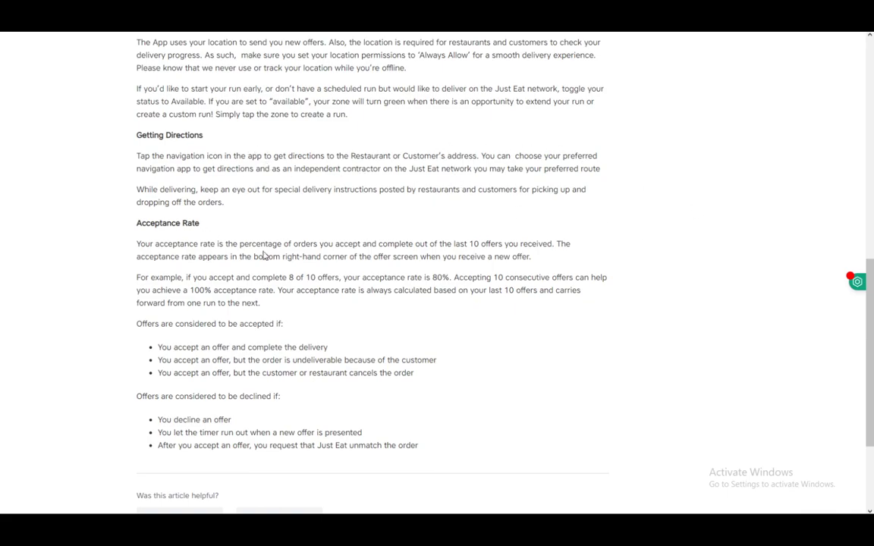
scroll(down, 3)
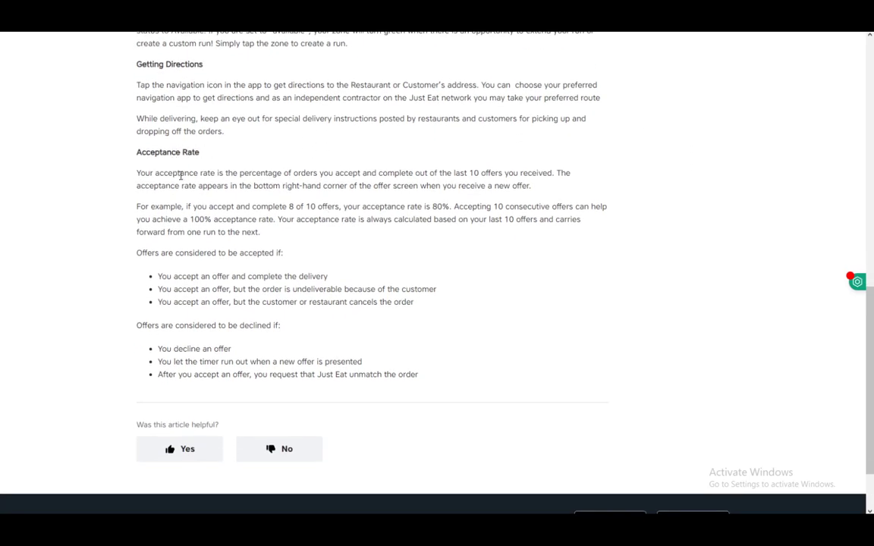
mouse_move(190, 276)
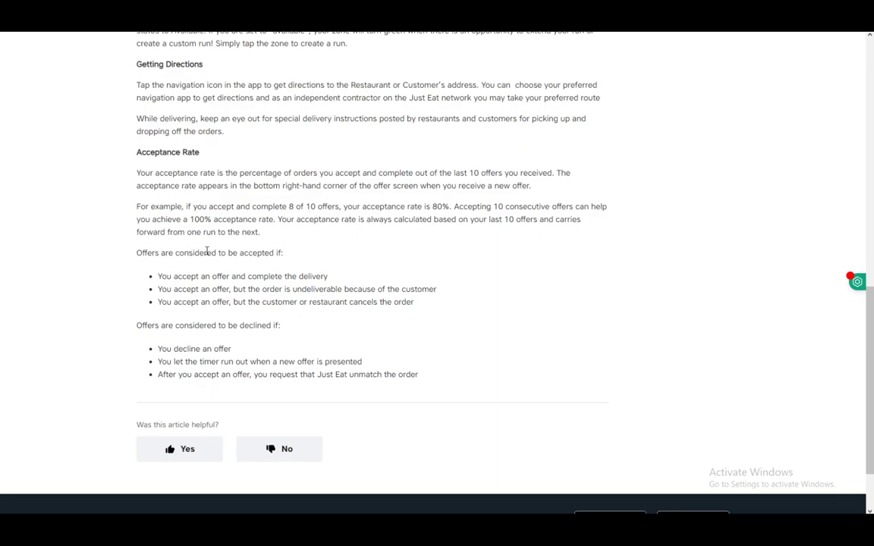
mouse_move(408, 288)
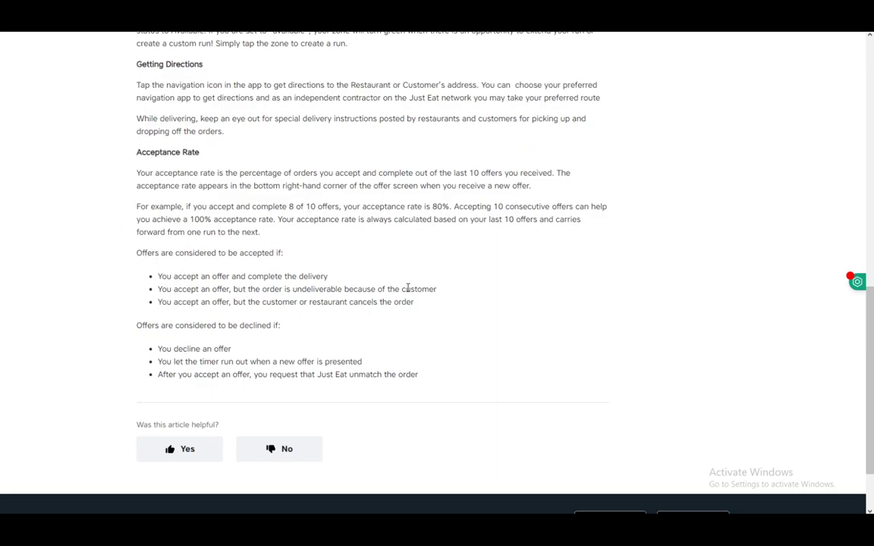
mouse_move(220, 254)
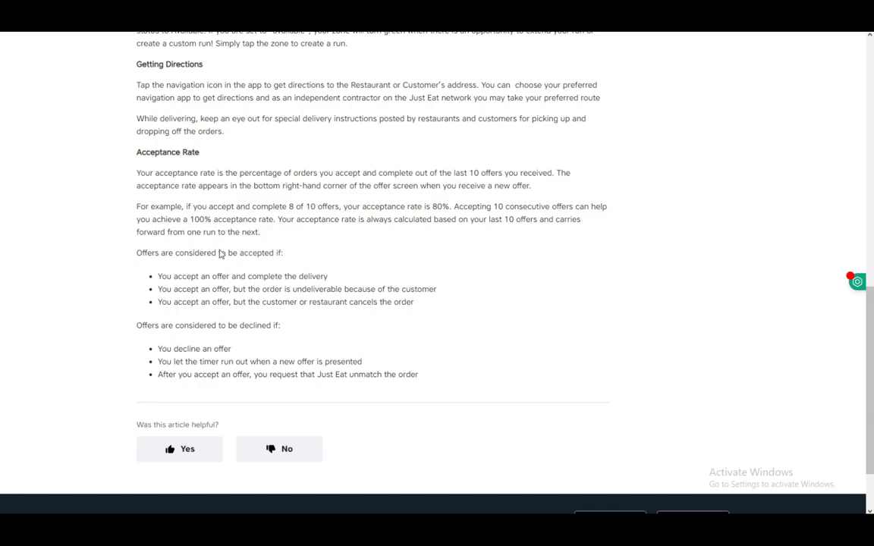
mouse_move(388, 285)
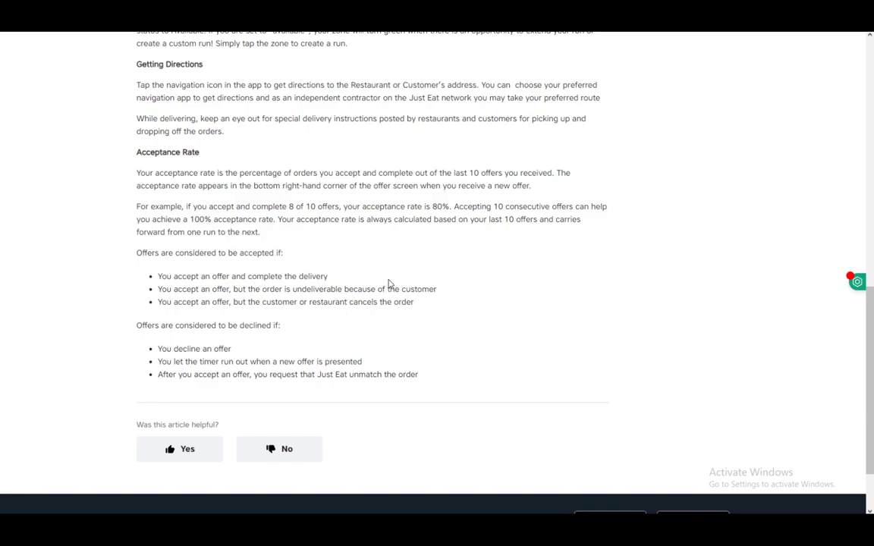
mouse_move(340, 276)
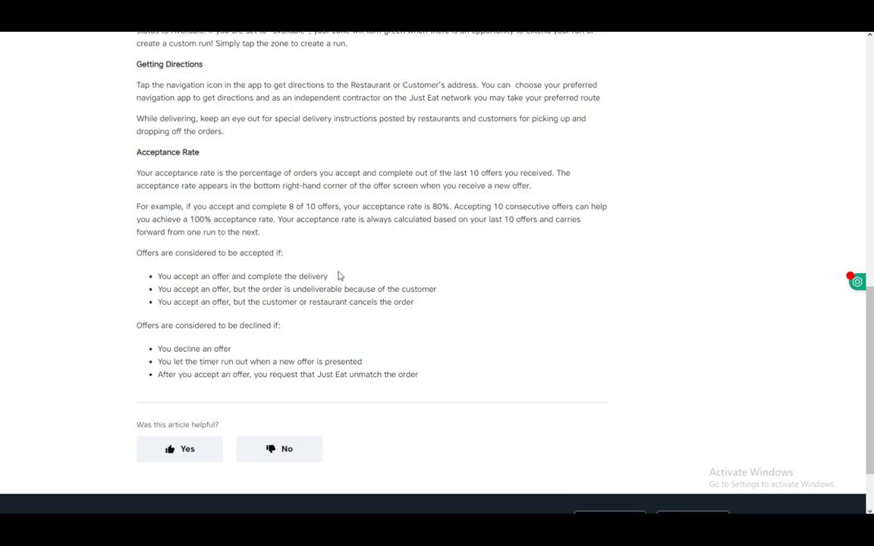
mouse_move(316, 271)
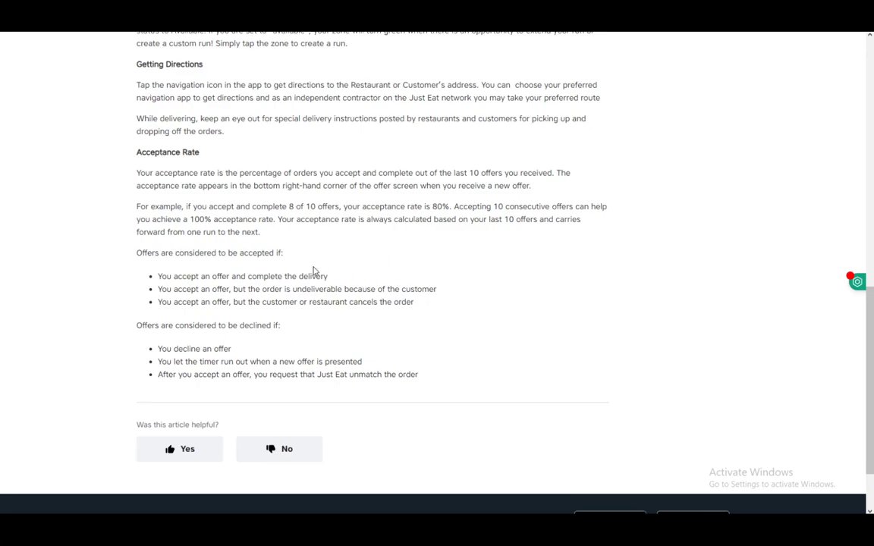
mouse_move(261, 168)
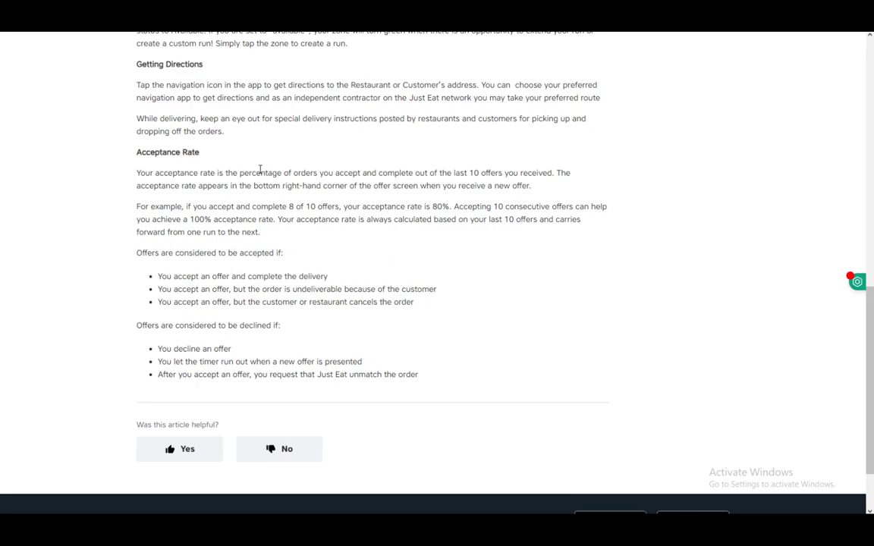
mouse_move(201, 260)
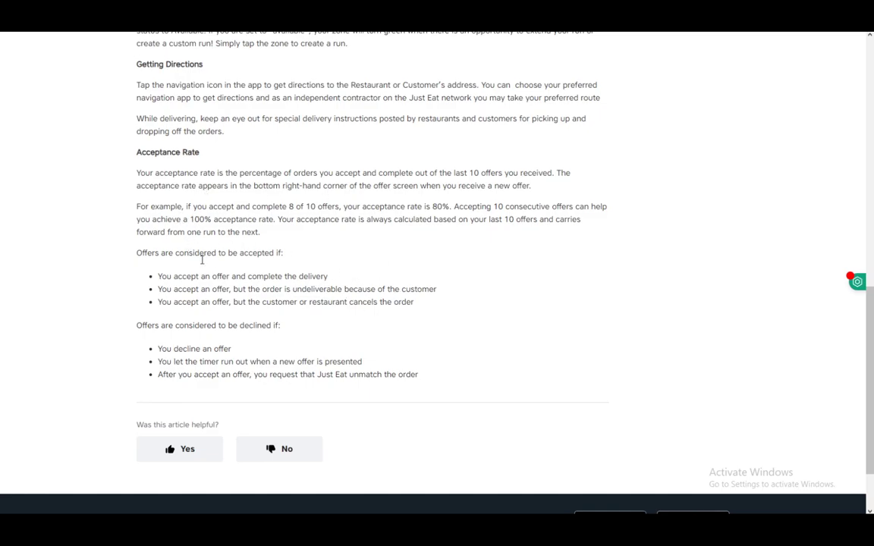
mouse_move(91, 301)
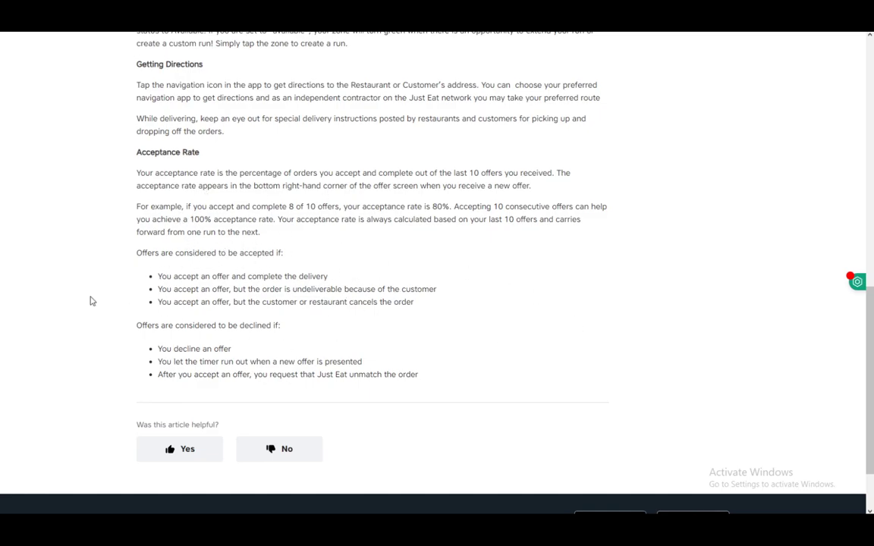
mouse_move(119, 338)
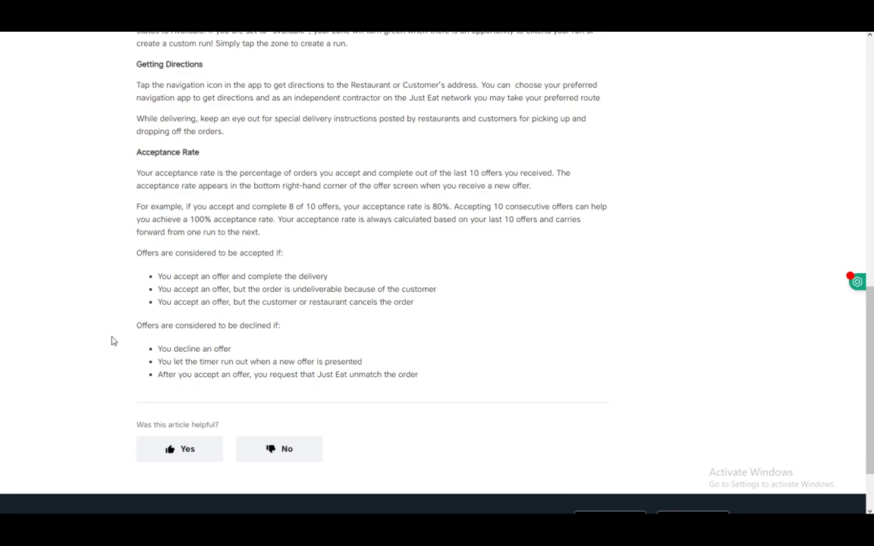
mouse_move(331, 335)
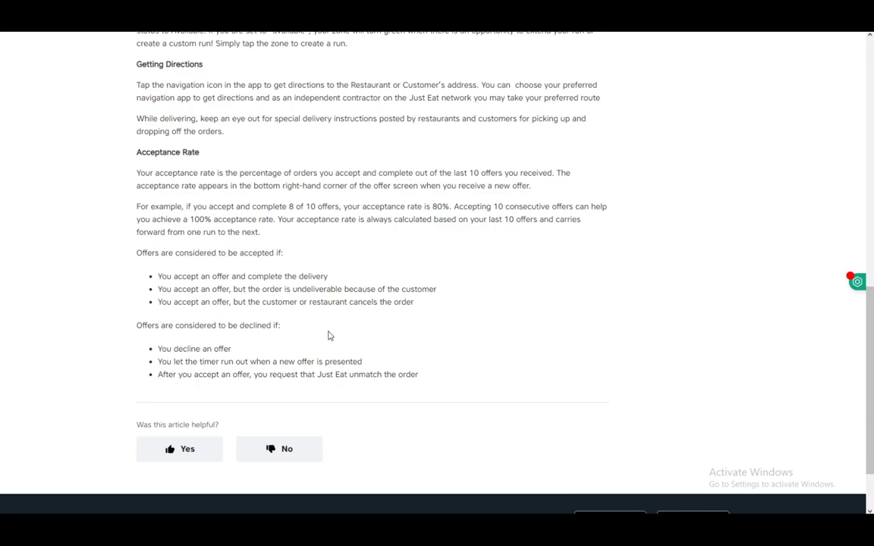
mouse_move(220, 336)
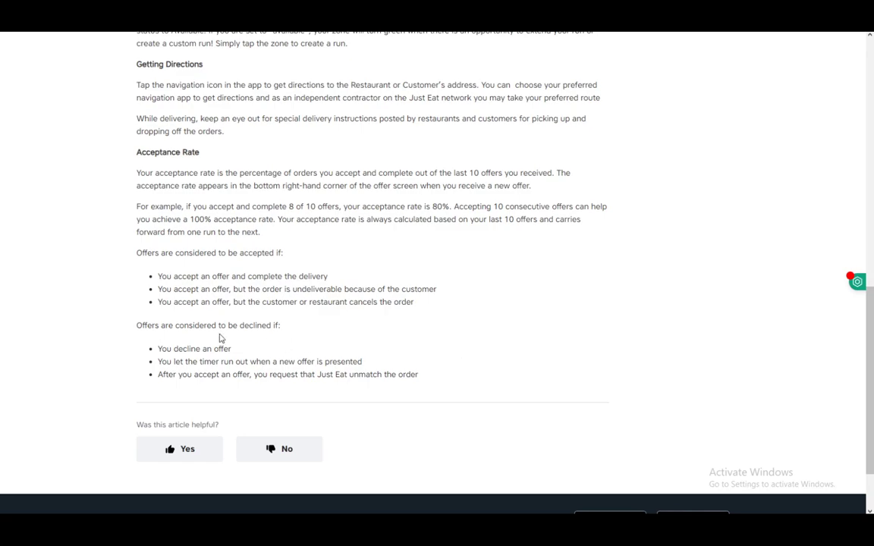
mouse_move(340, 361)
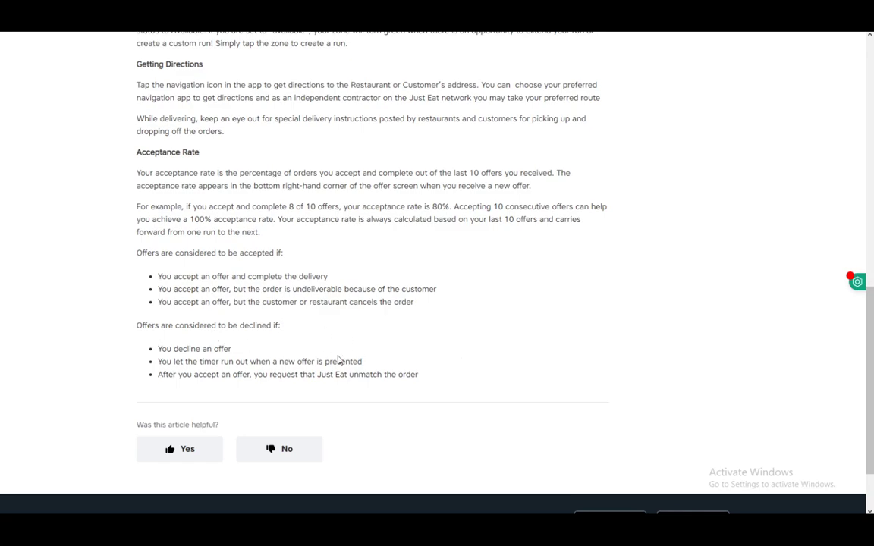
mouse_move(555, 325)
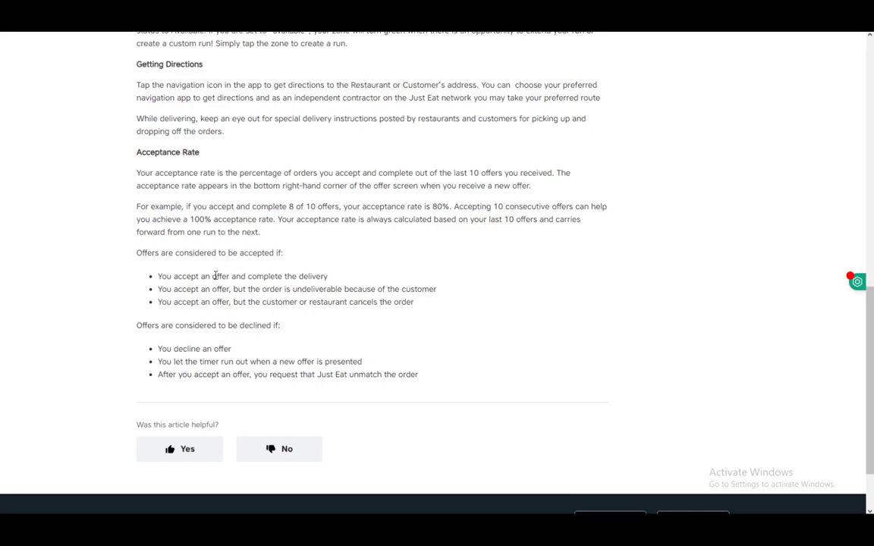
mouse_move(176, 349)
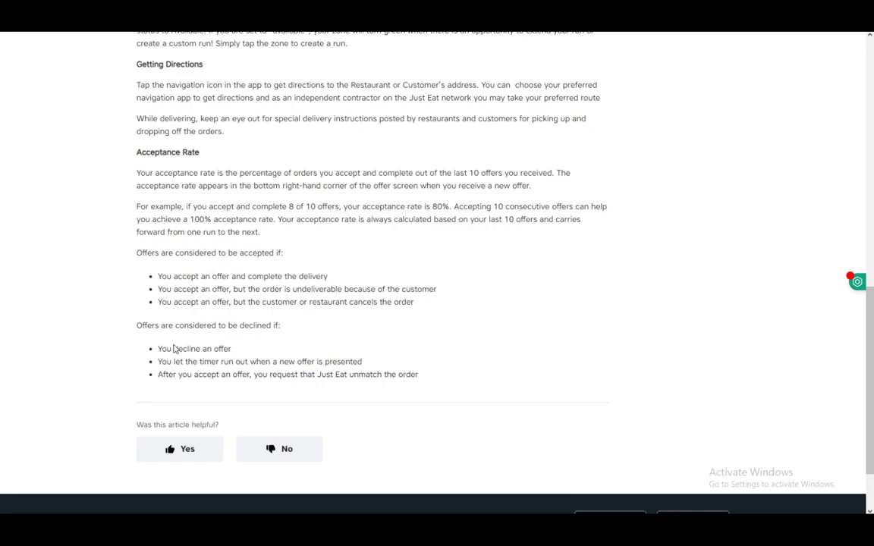
scroll(up, 3)
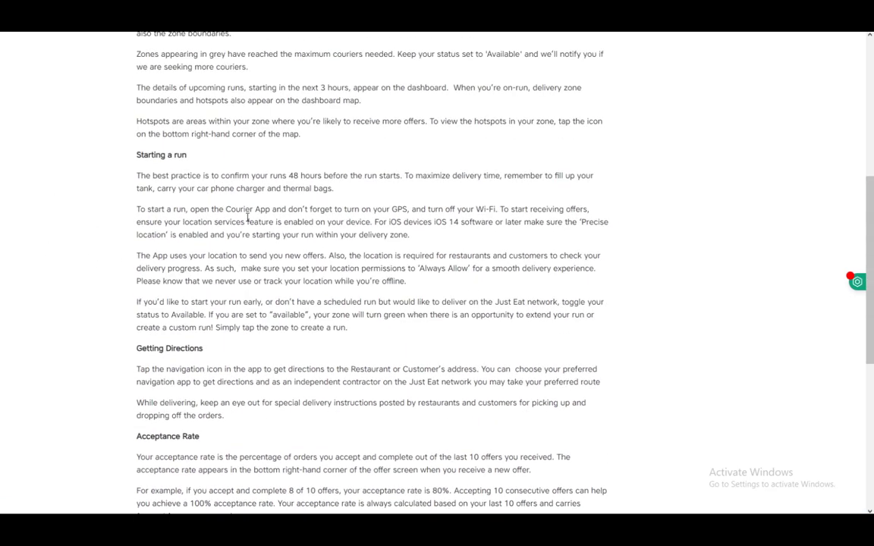
scroll(up, 3)
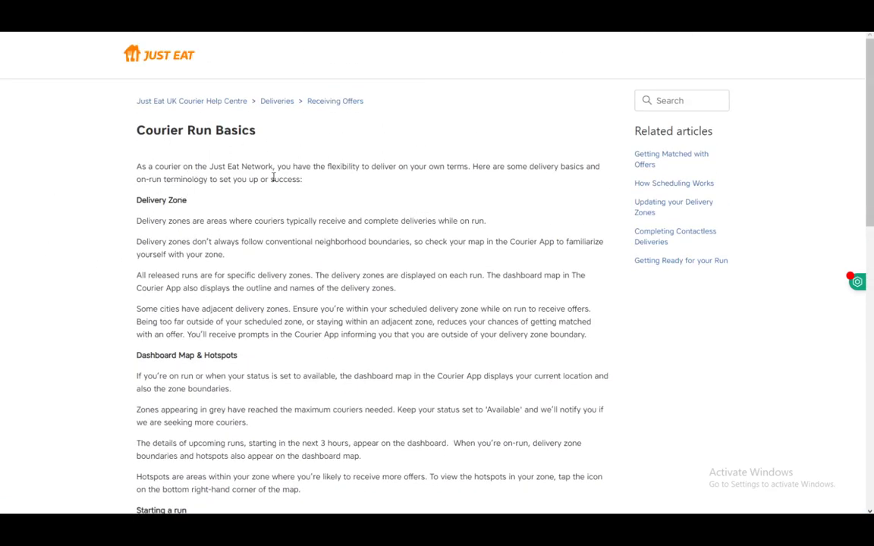
scroll(down, 3)
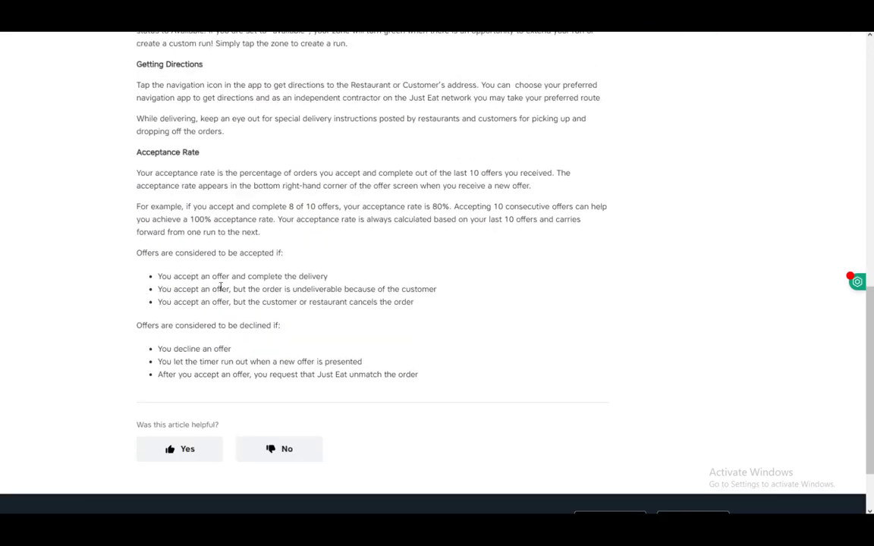
mouse_move(285, 151)
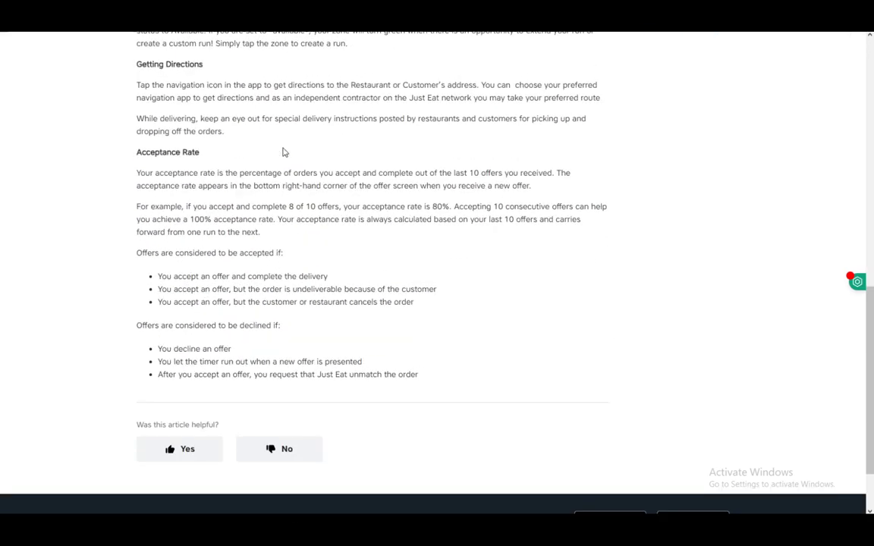